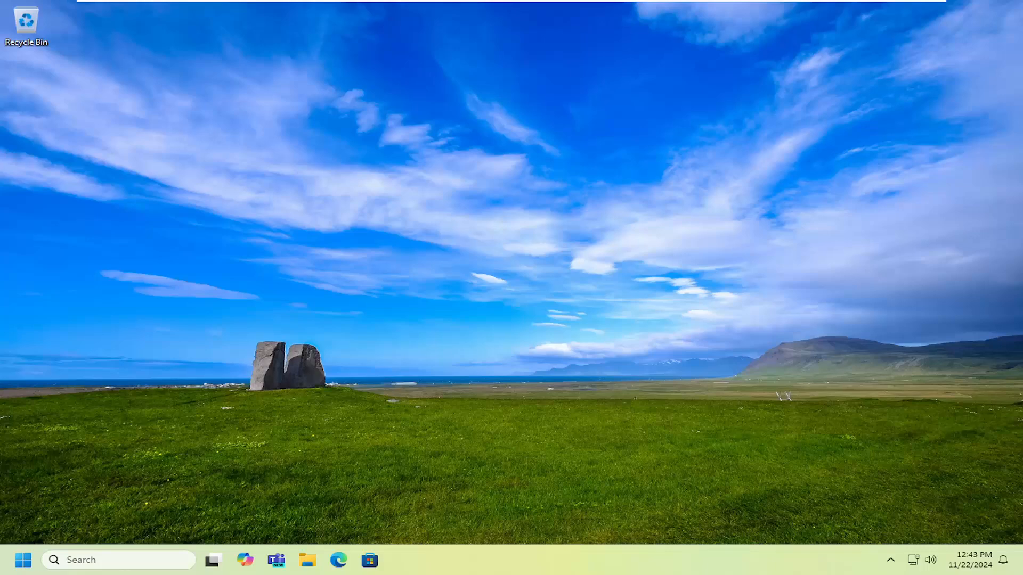
pyautogui.moveTo(6, 572)
pyautogui.write('cmd')
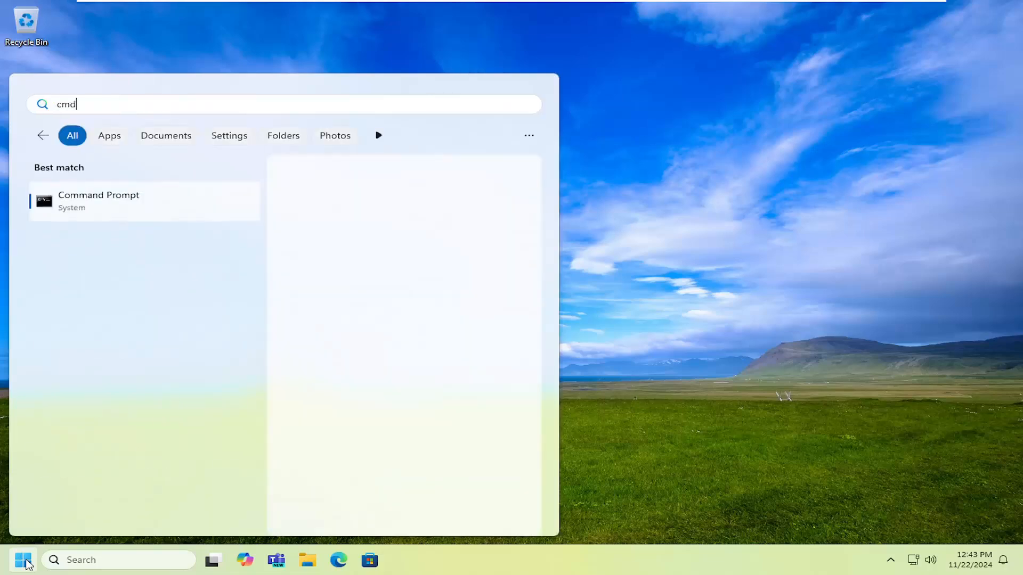
# Launch the Command Prompt search result as administrator and approve the User Account Control prompt
pyautogui.click(99, 201)
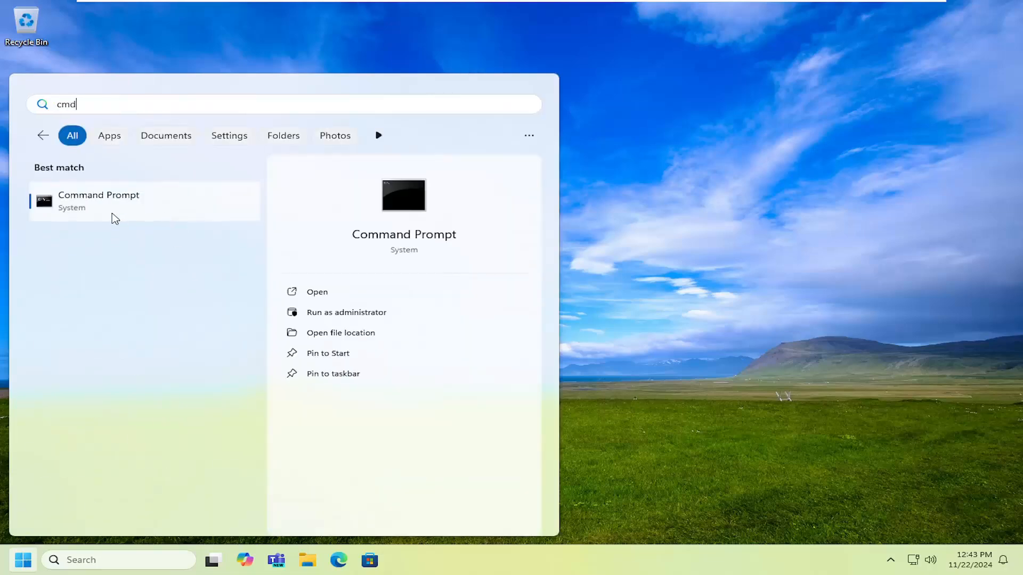
pyautogui.rightClick(115, 202)
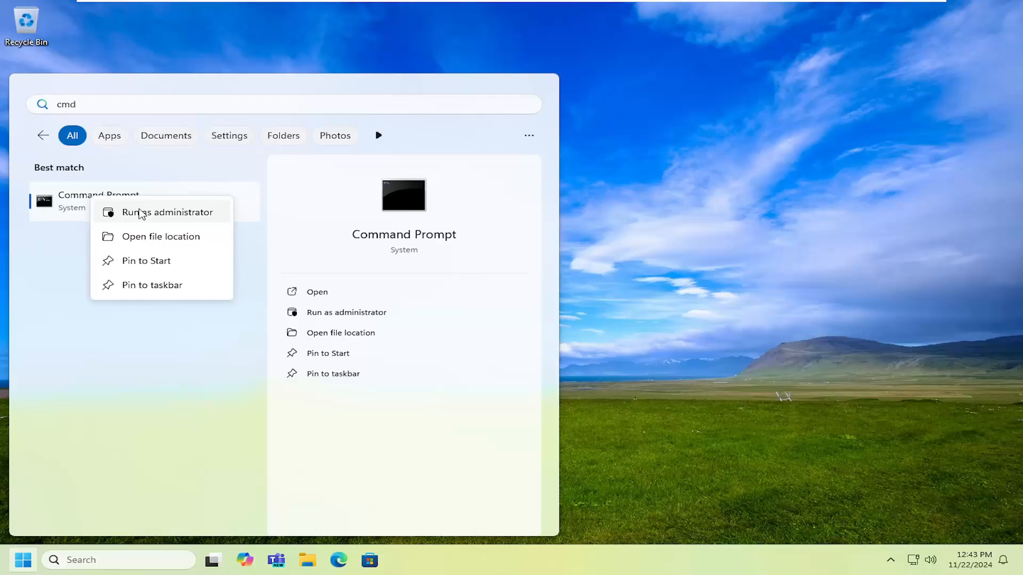
pyautogui.click(165, 212)
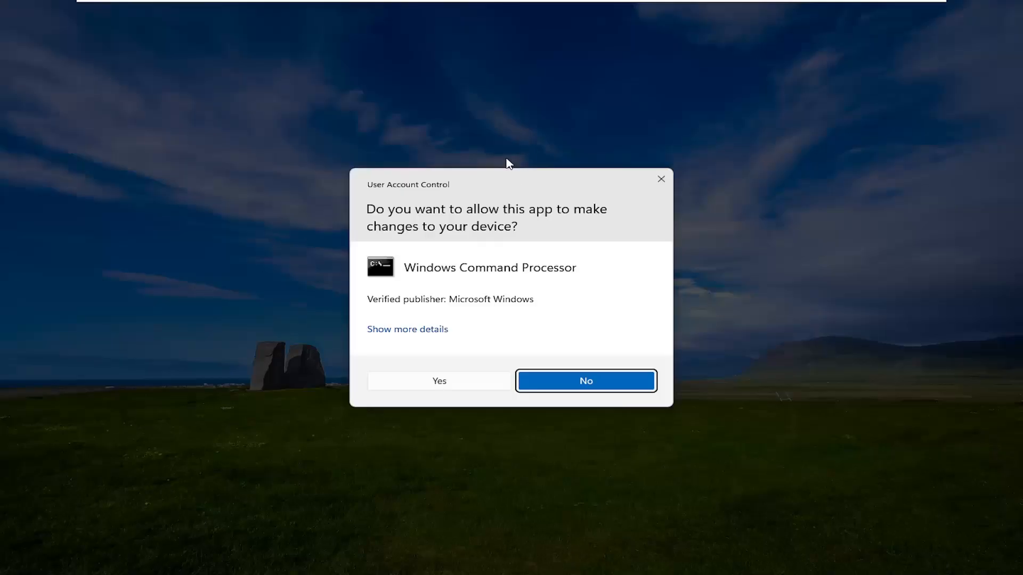
pyautogui.moveTo(536, 251)
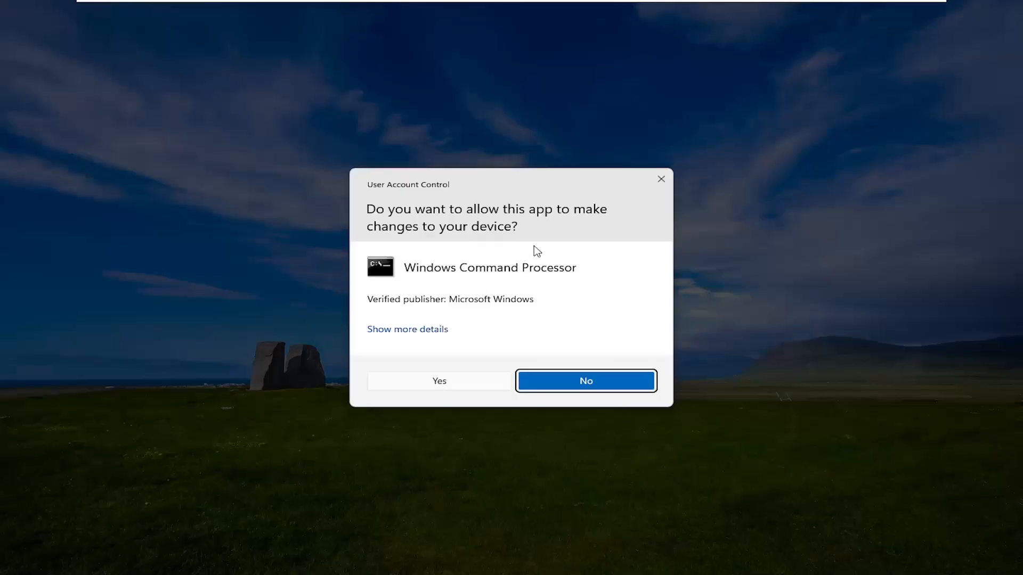
pyautogui.click(439, 381)
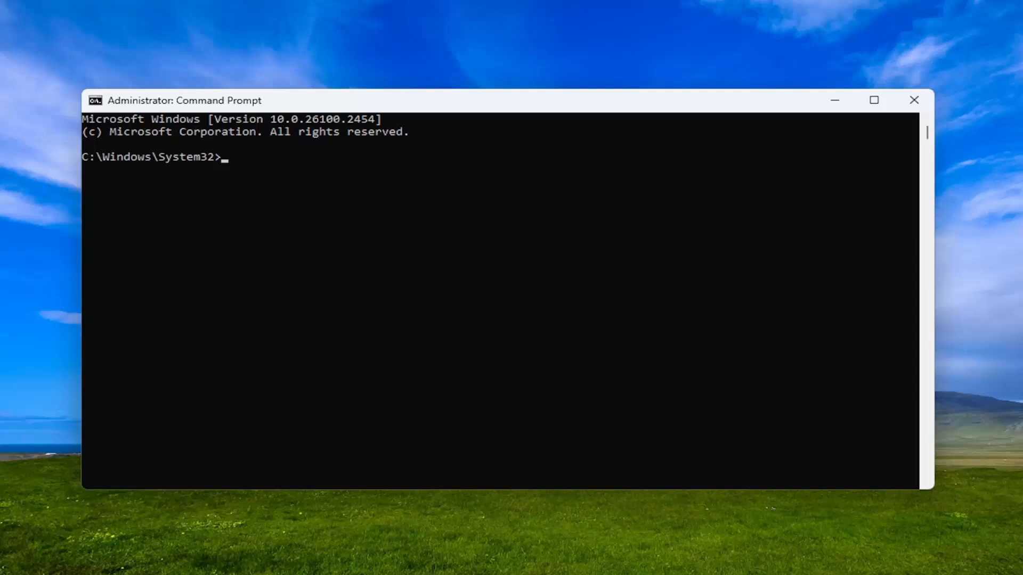
pyautogui.moveTo(550, 208)
pyautogui.write('Dism /Online /Cleanup-Image /RestoreHealth')
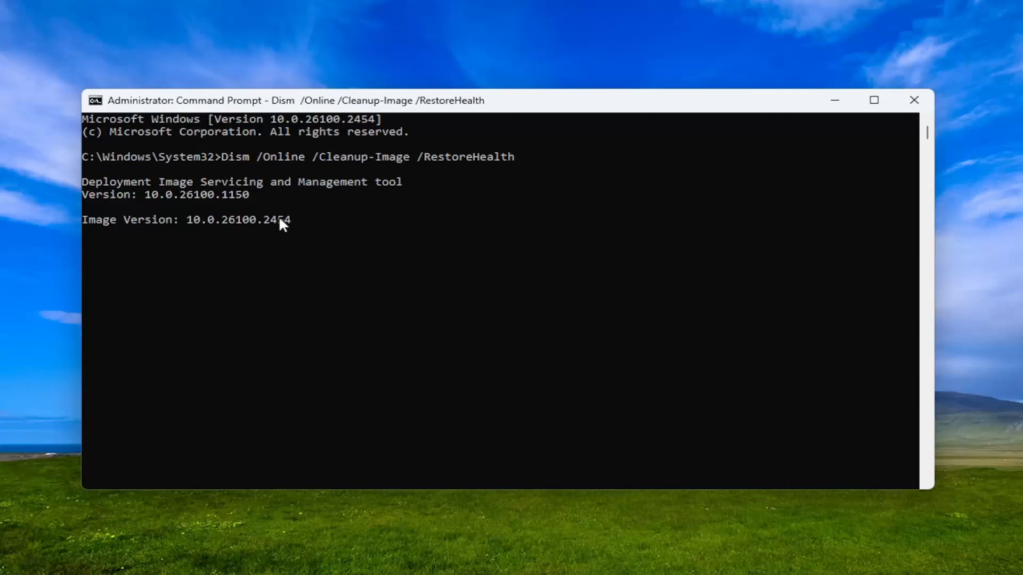
pyautogui.moveTo(281, 222)
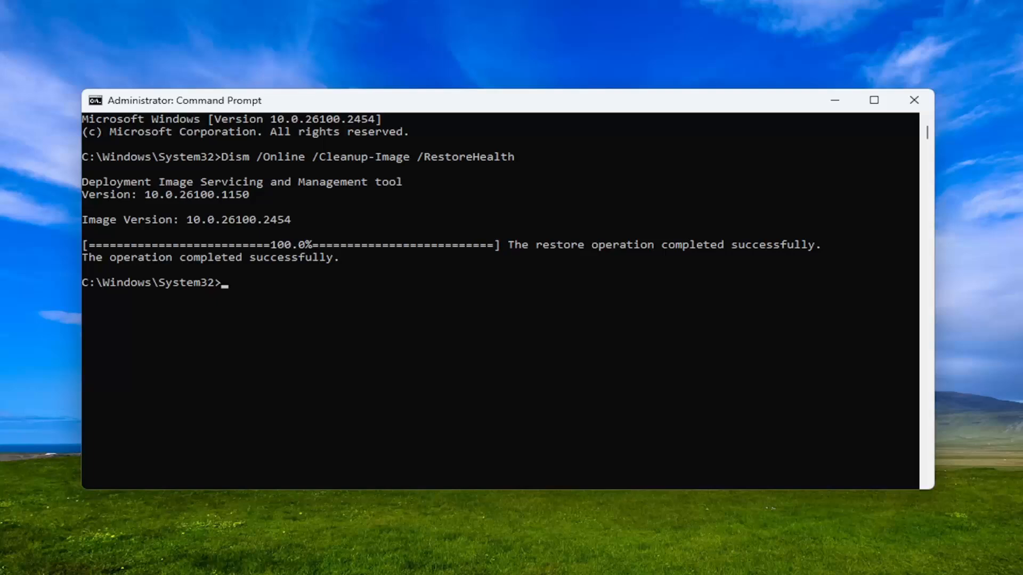
pyautogui.moveTo(462, 104)
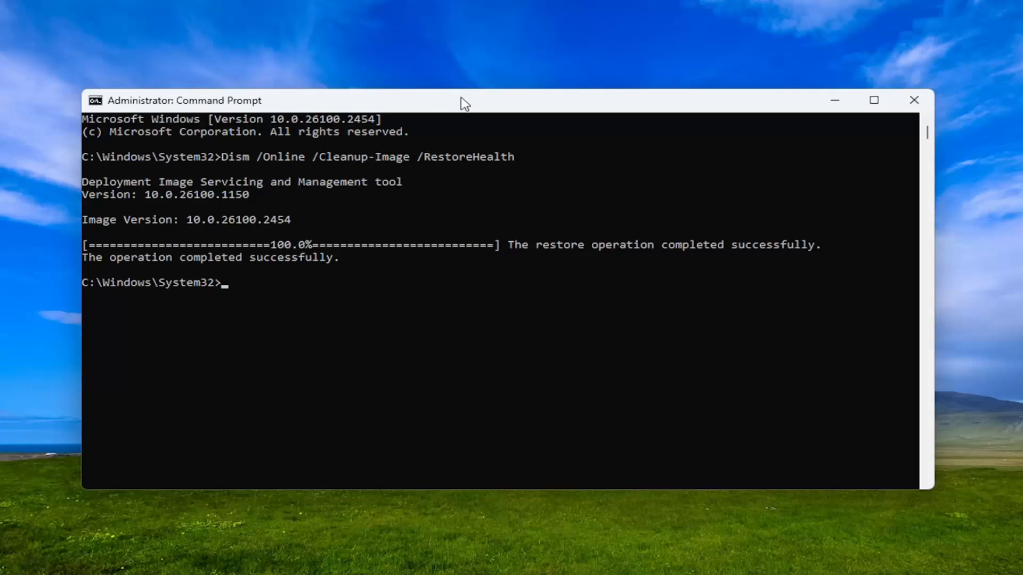
# Run sfc /scannow to start the System File Checker scan
pyautogui.write('sfc /scannow')
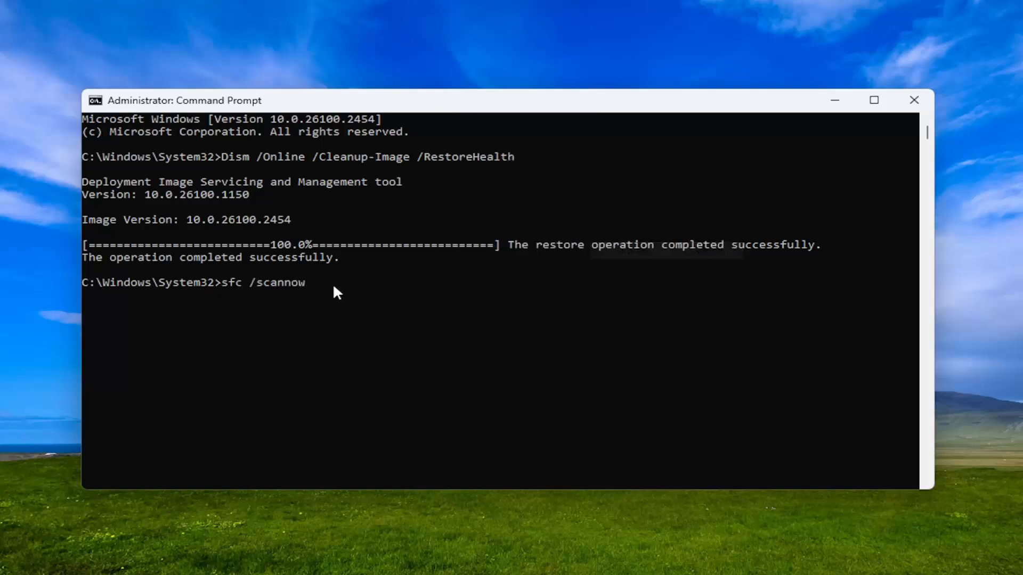
pyautogui.press('Enter')
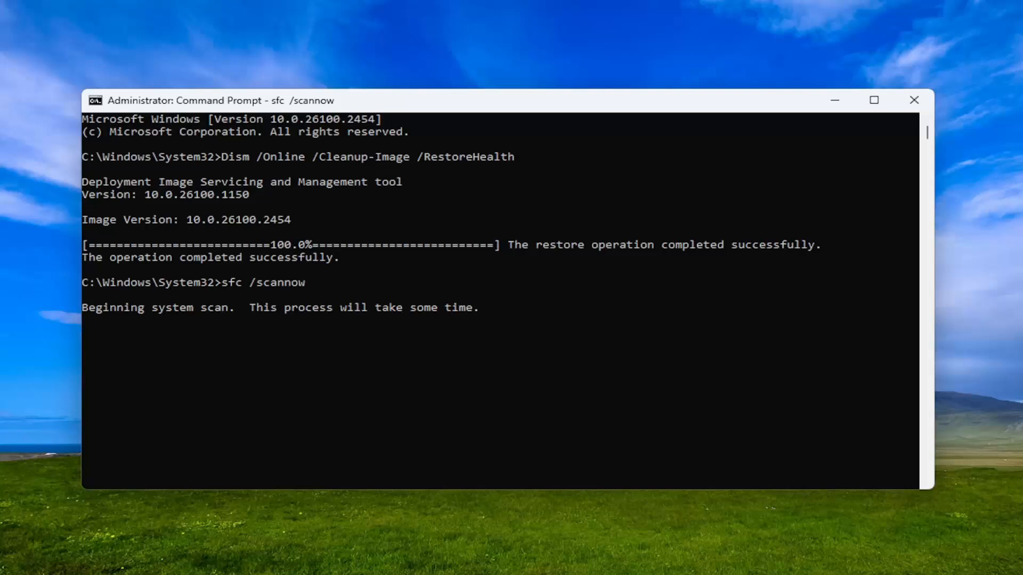